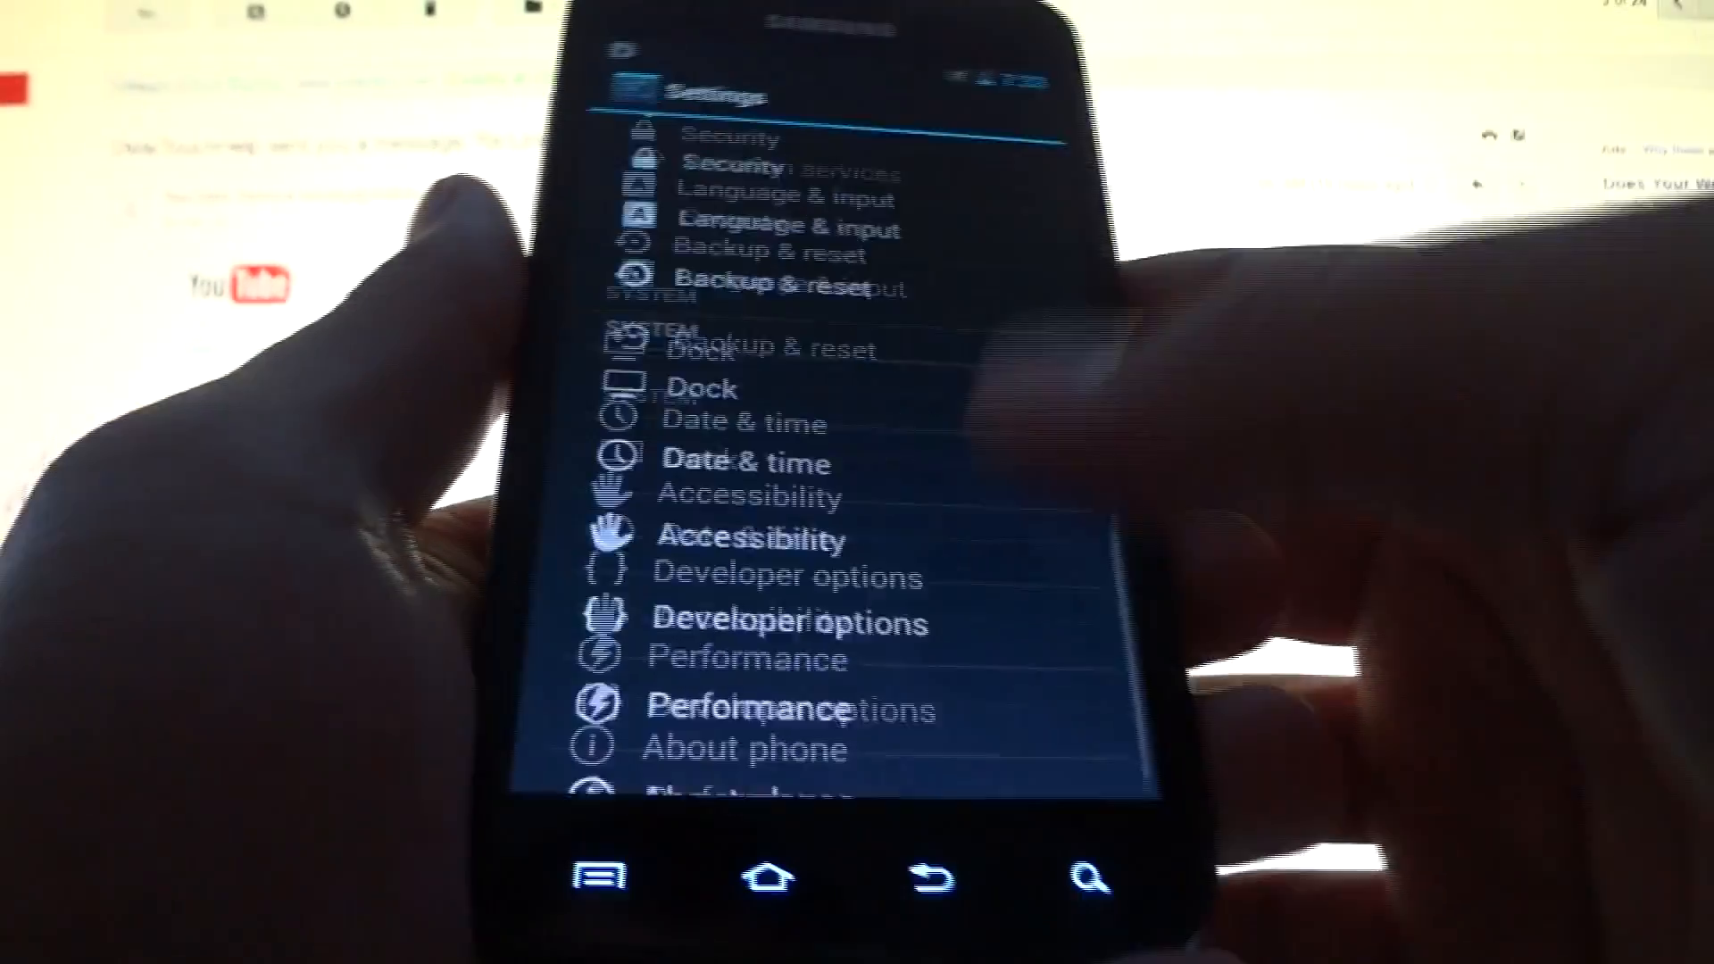
Step: Show About phone with model SAMSUNG-SGH-I727 and Android version 4.0.4
left_click(743, 748)
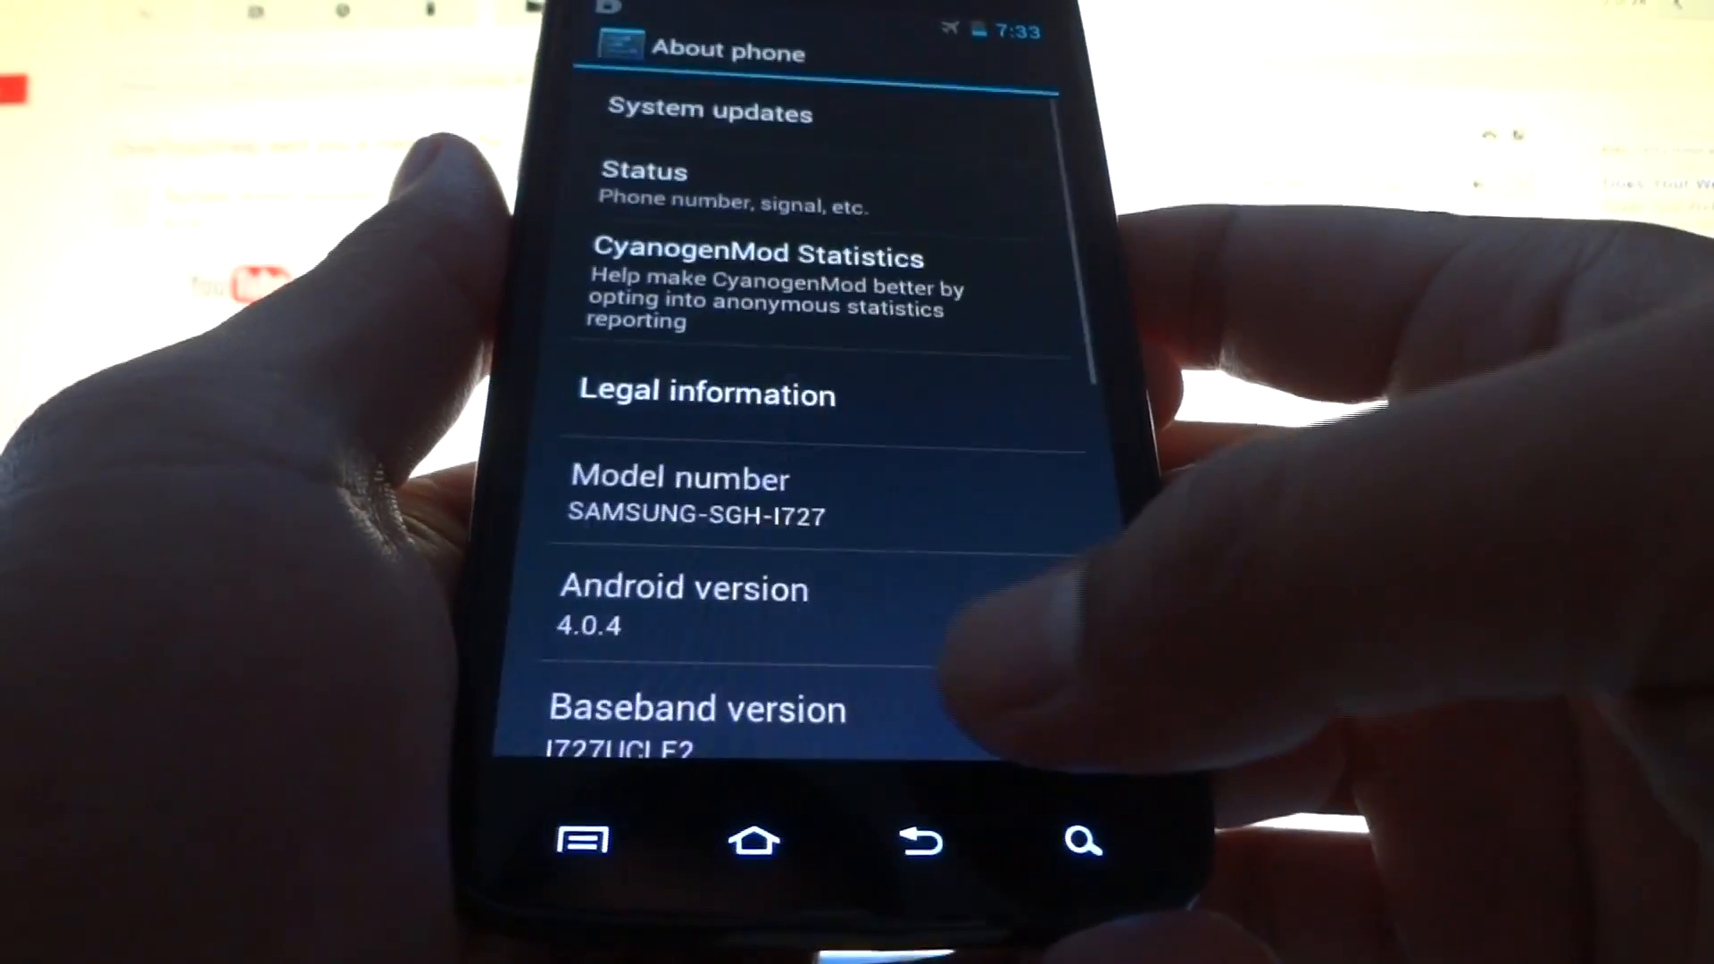